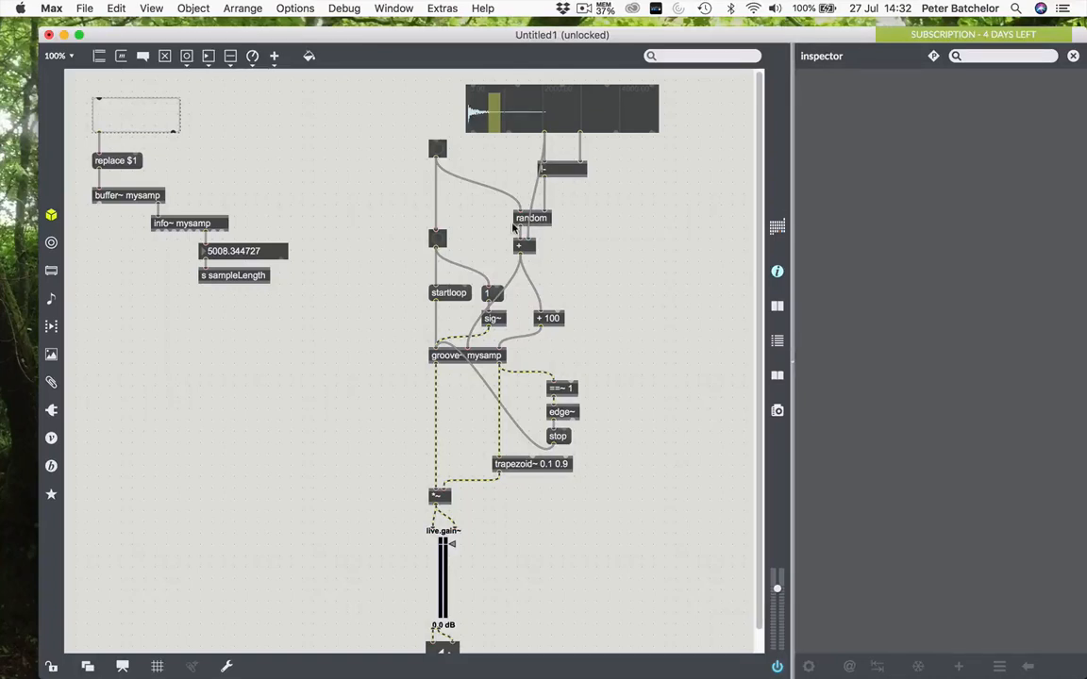
mouse_move(614, 151)
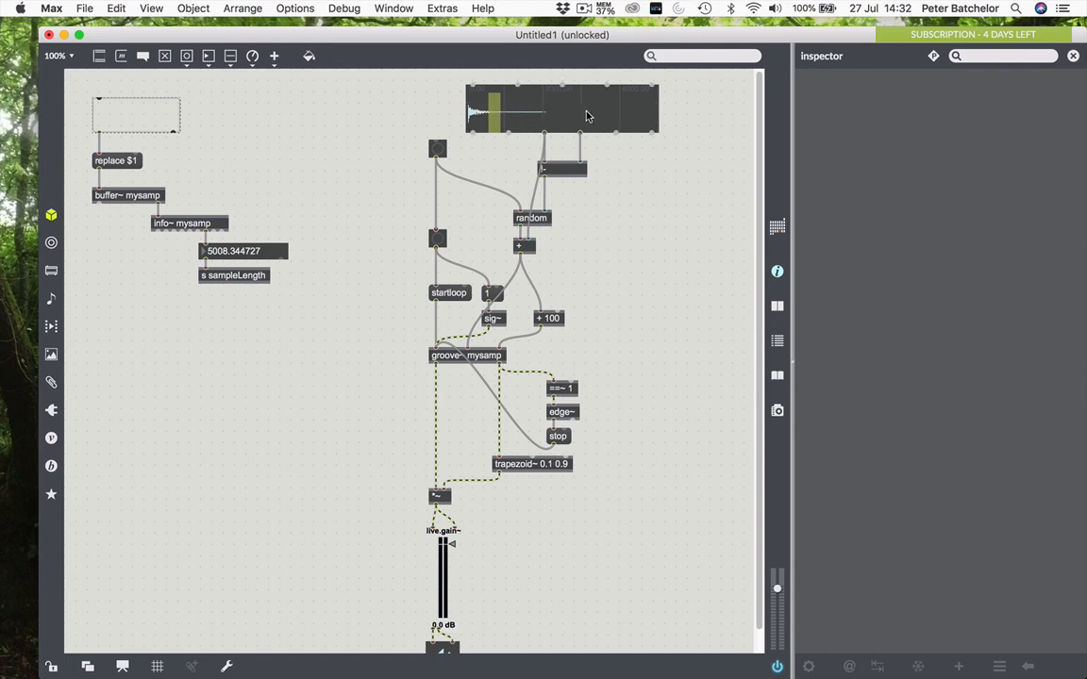
mouse_move(674, 119)
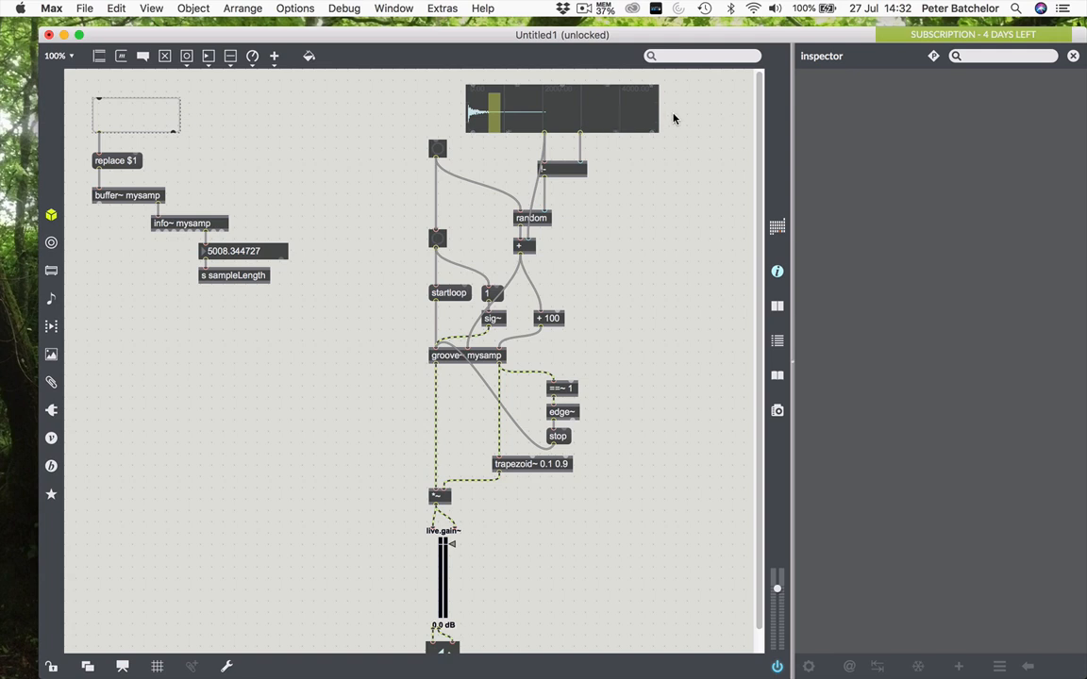
Step: Create an rslider object beside the waveform~ display
type("rsli")
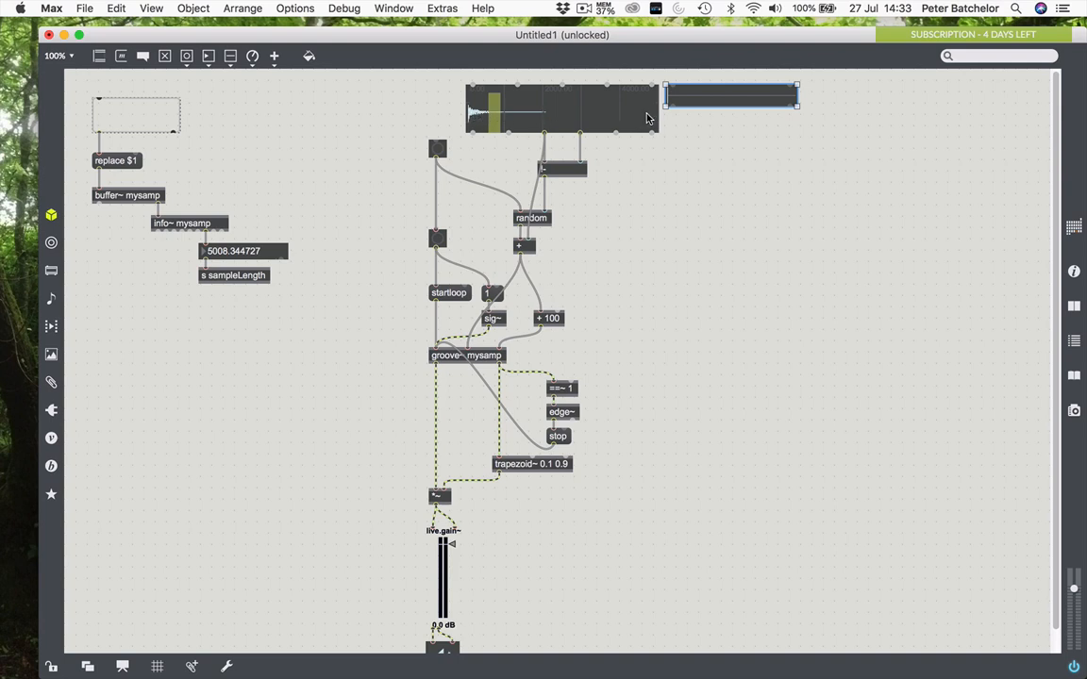
mouse_move(184, 119)
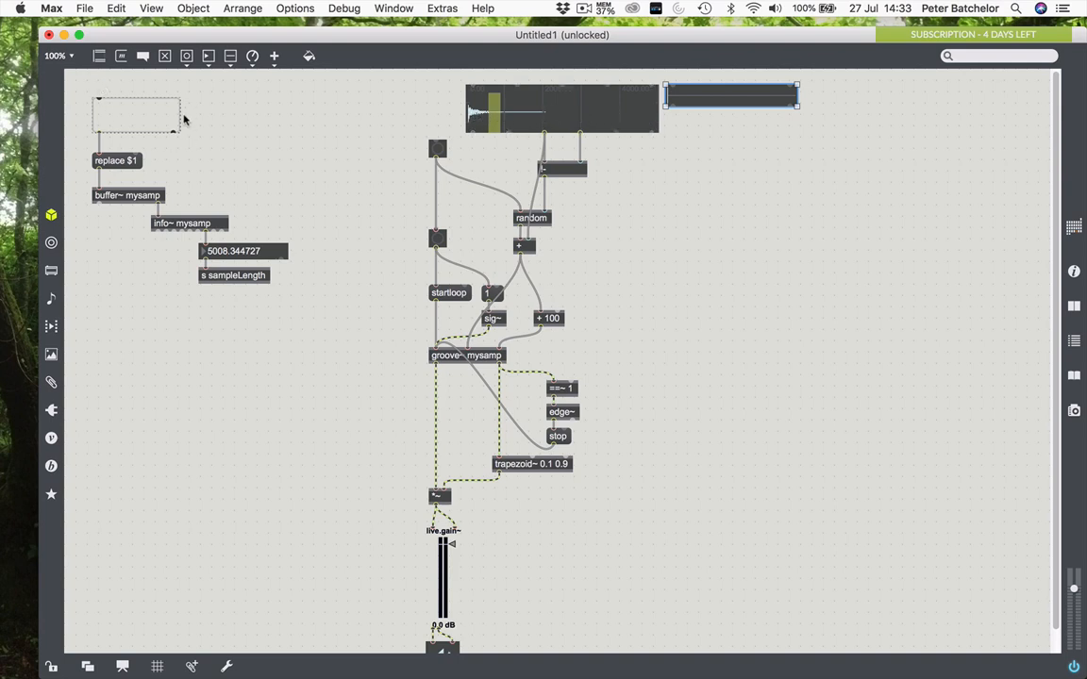
mouse_move(132, 181)
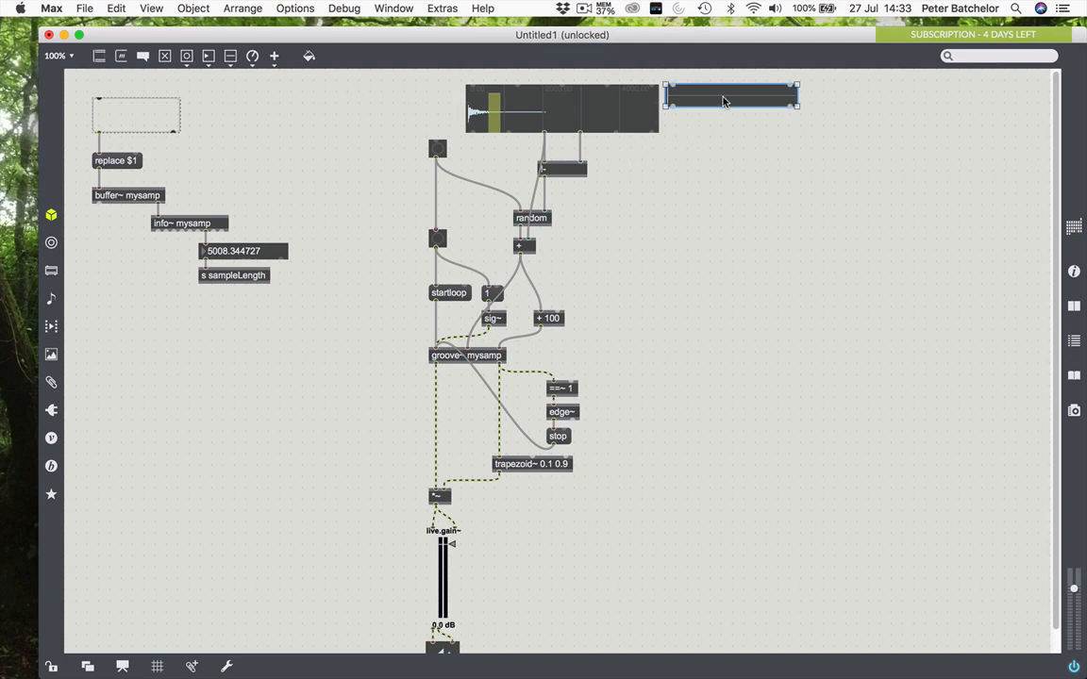
mouse_move(710, 114)
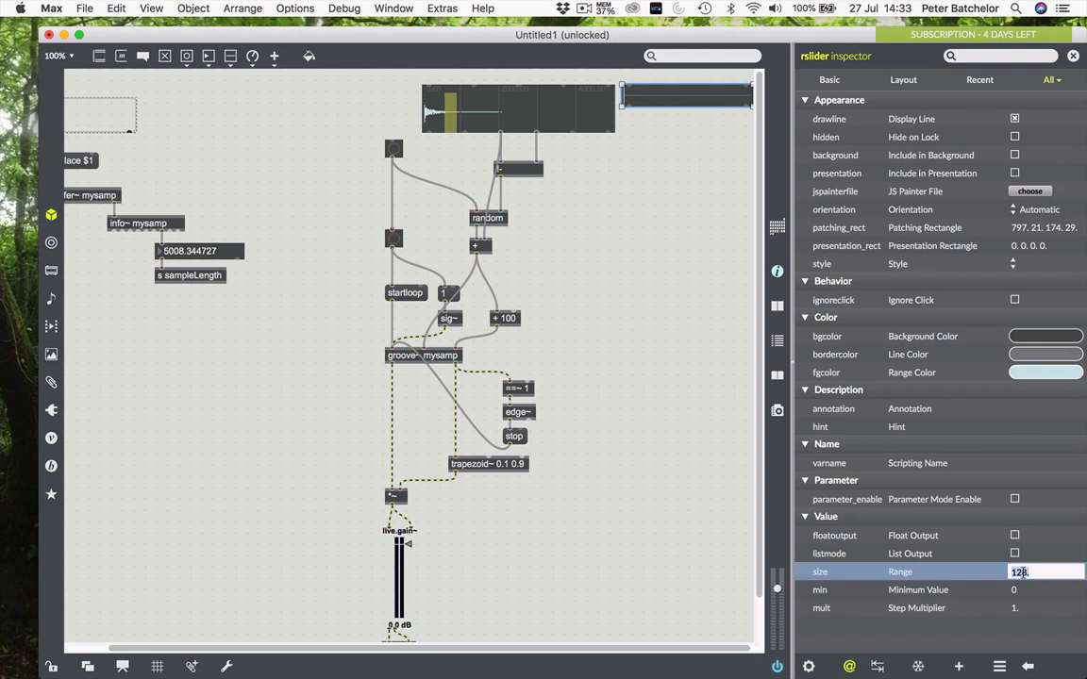
Step: Give the range slider a range size of 2000 in the Inspector
type("2000")
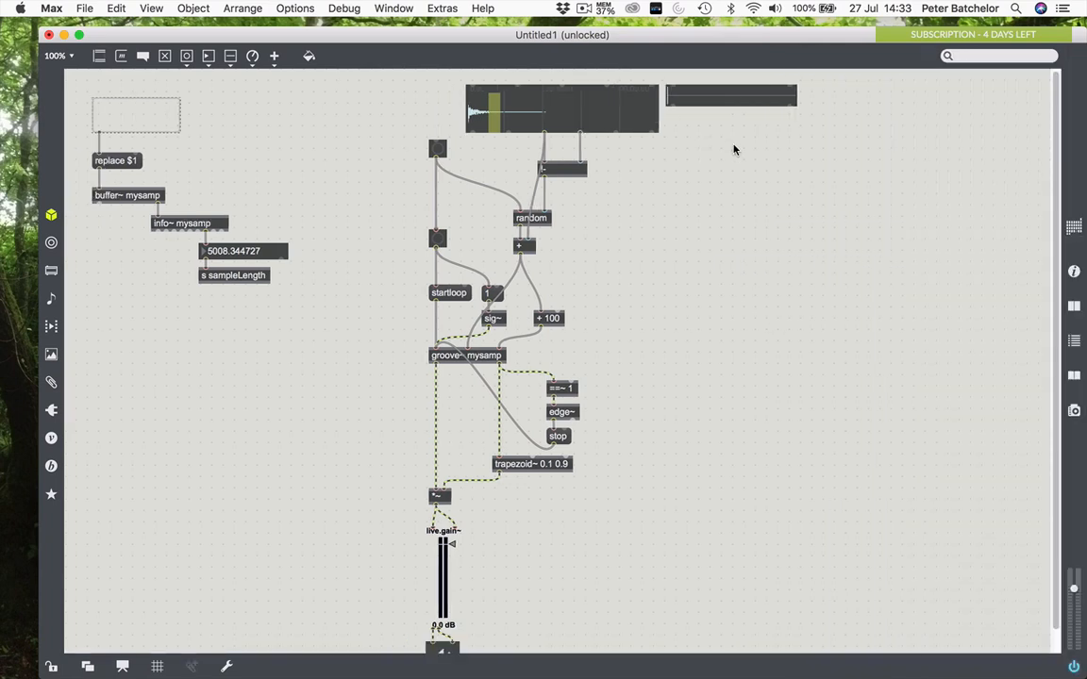
left_click(730, 95)
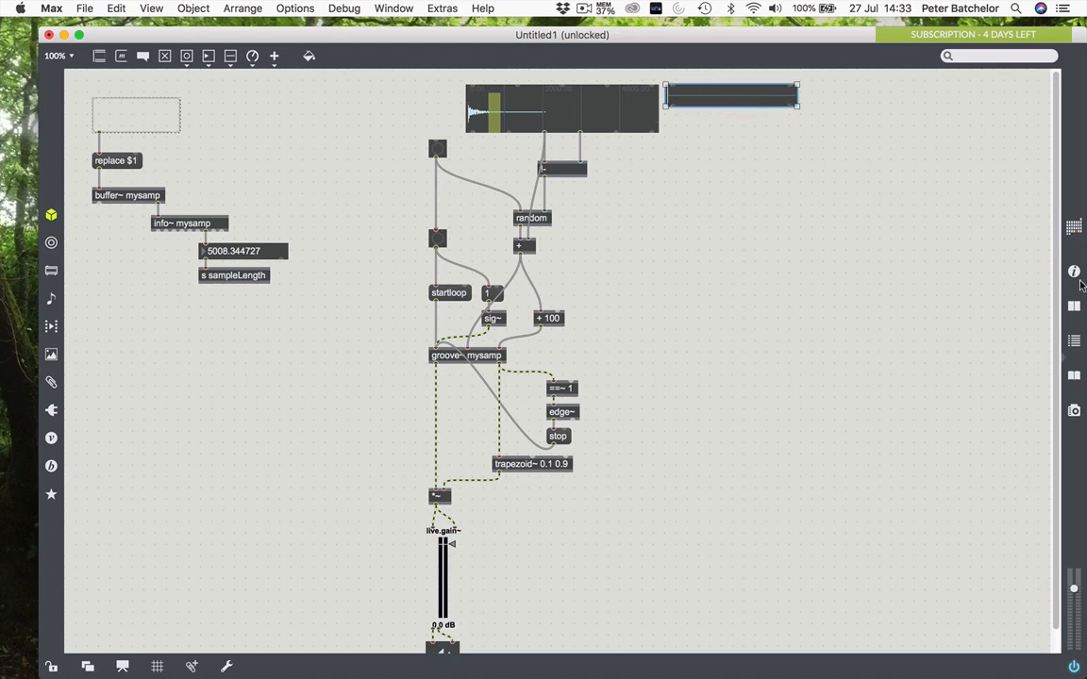
left_click(1074, 271)
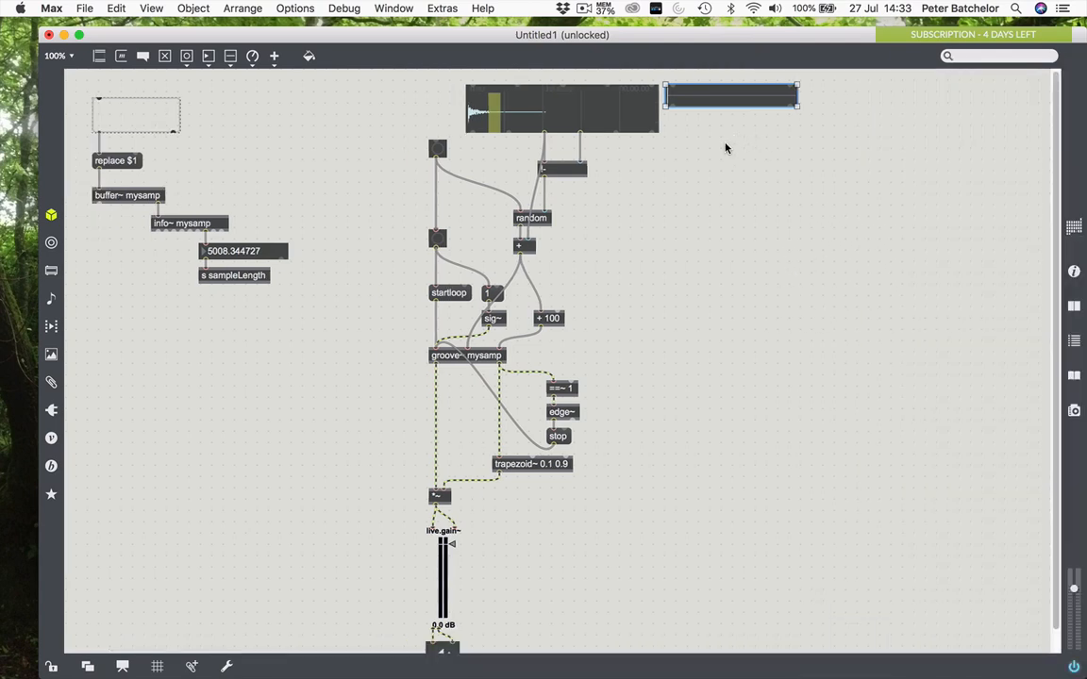
mouse_move(673, 150)
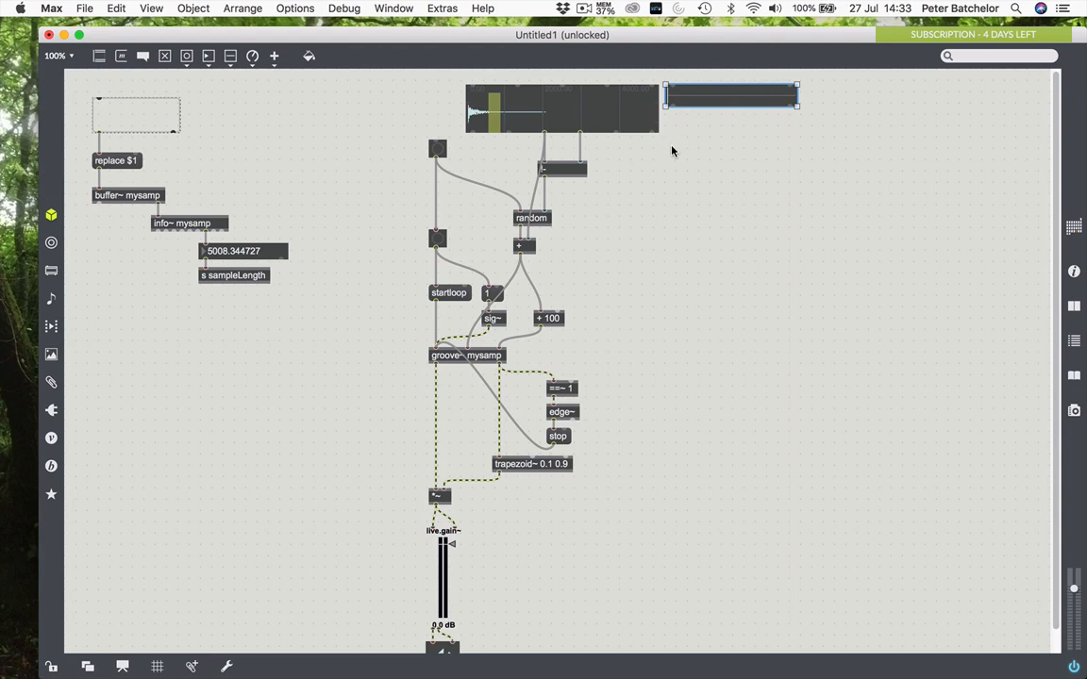
mouse_move(778, 143)
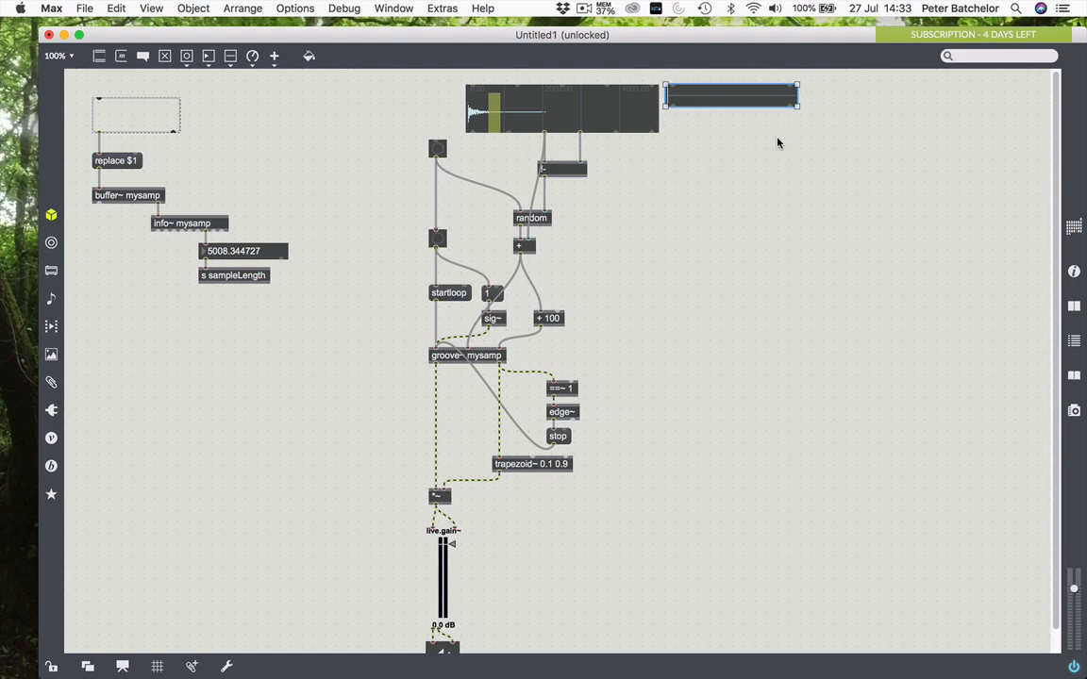
mouse_move(798, 119)
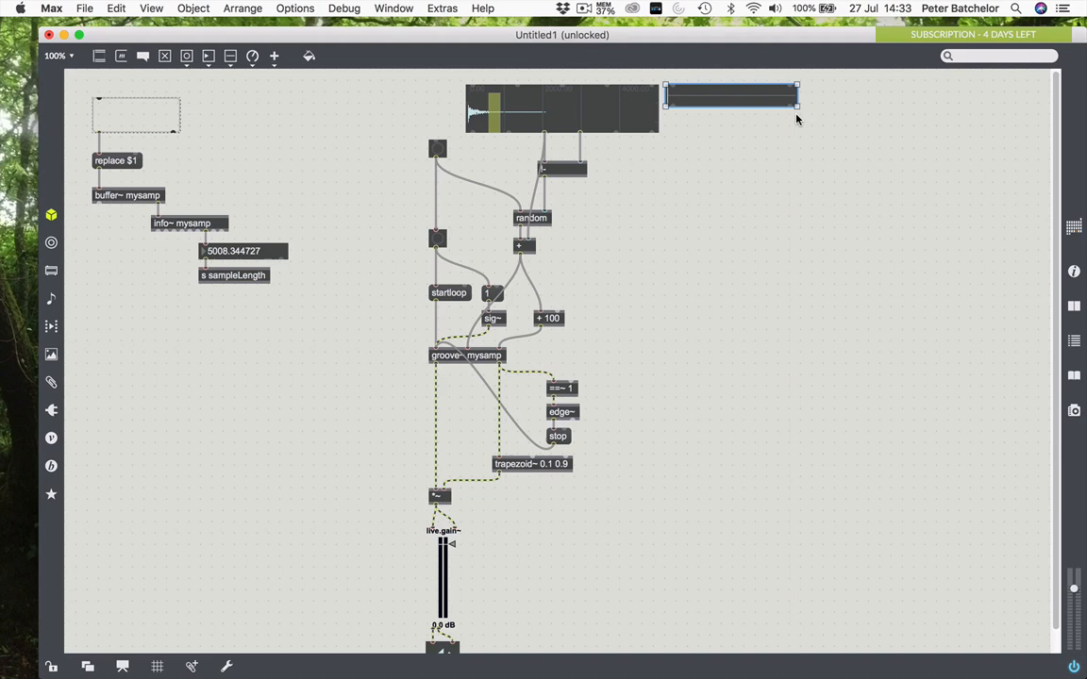
mouse_move(800, 124)
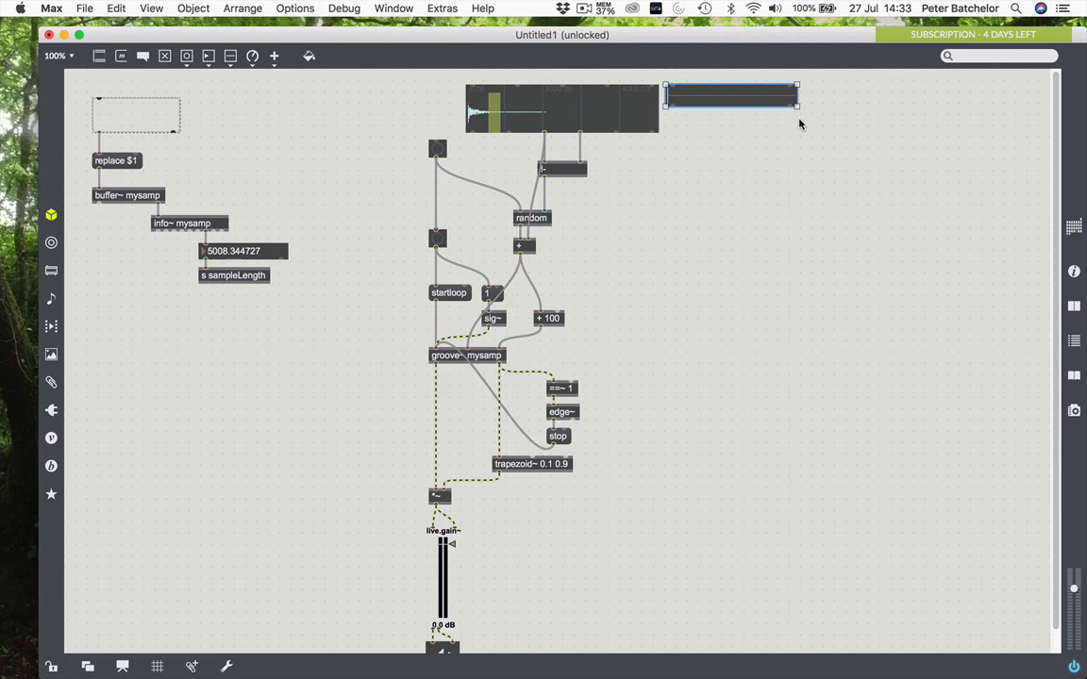
mouse_move(764, 144)
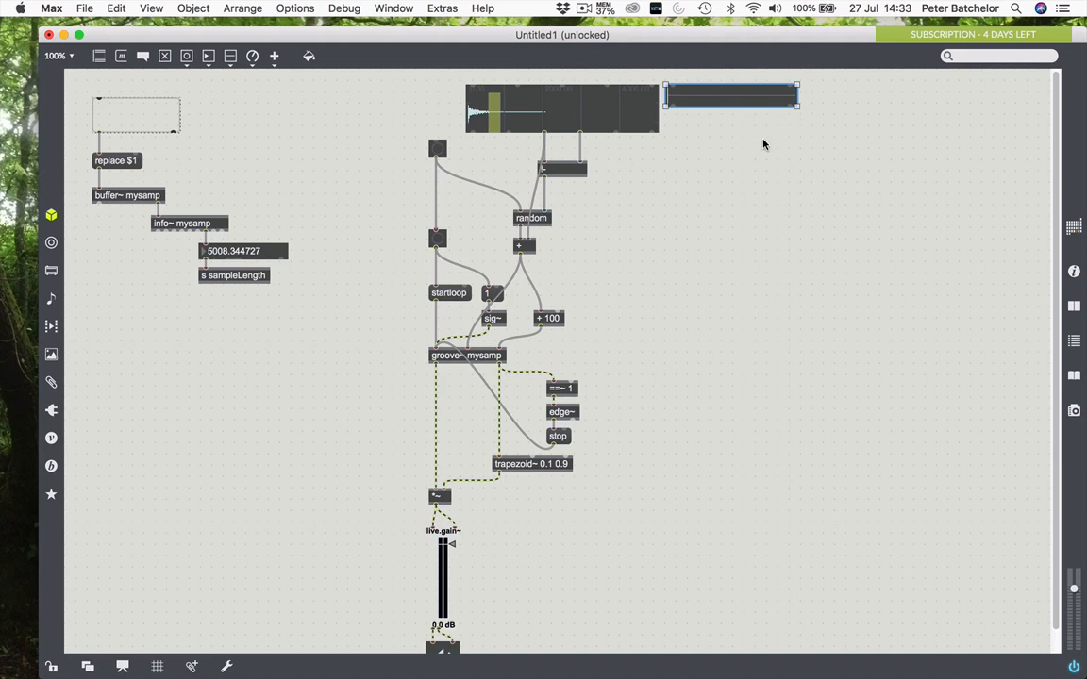
mouse_move(746, 157)
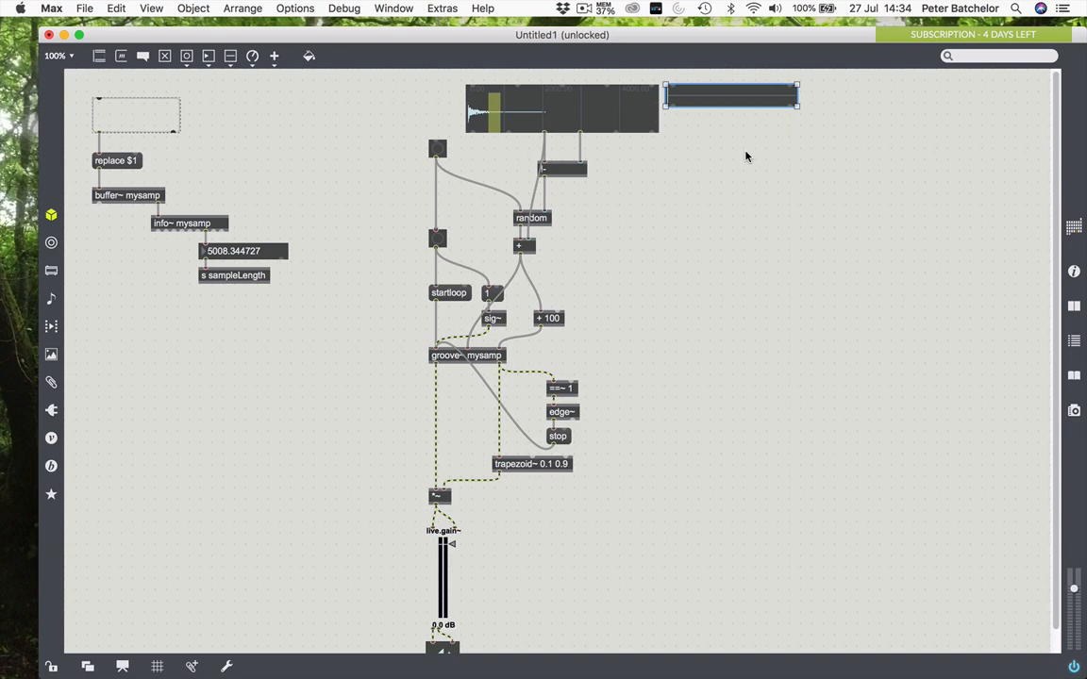
mouse_move(643, 193)
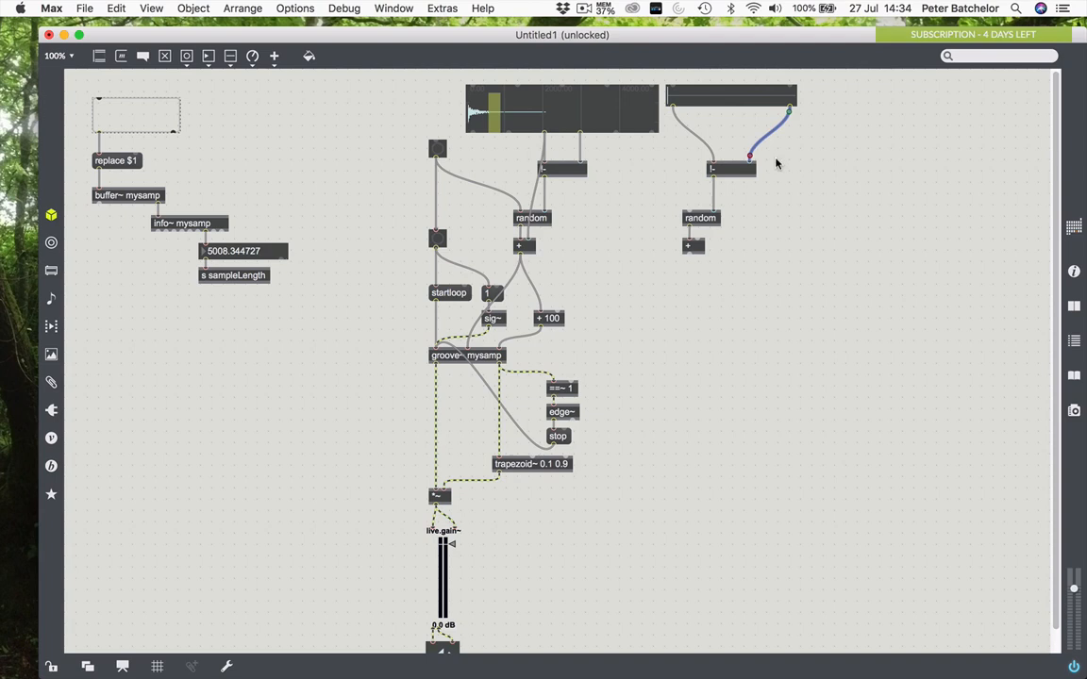
mouse_move(688, 127)
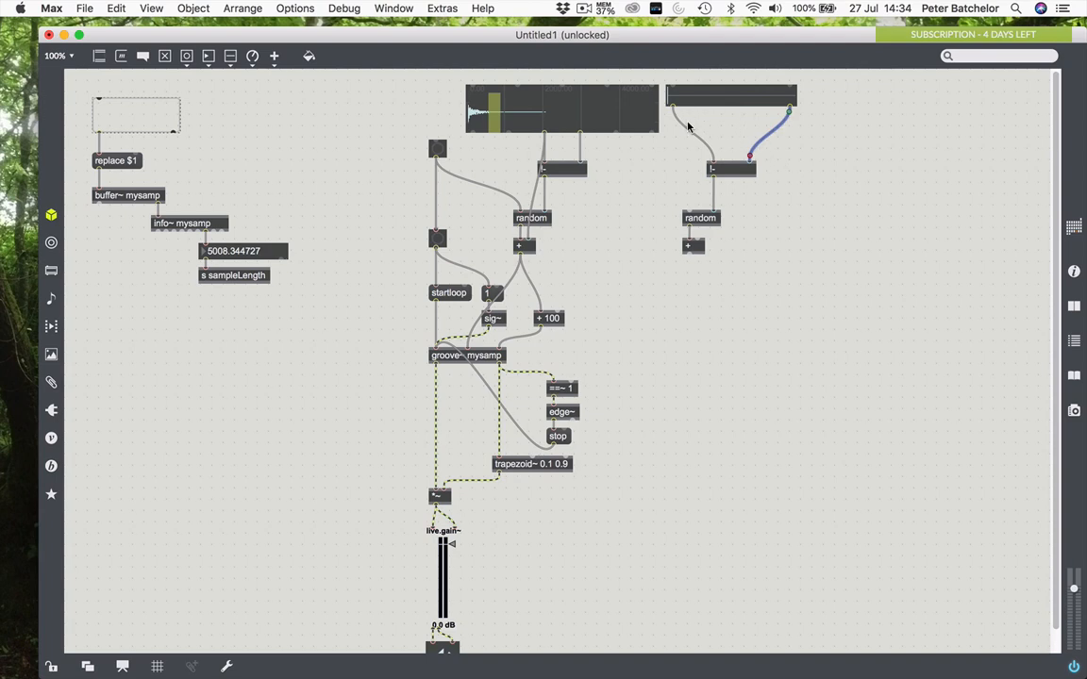
mouse_move(674, 111)
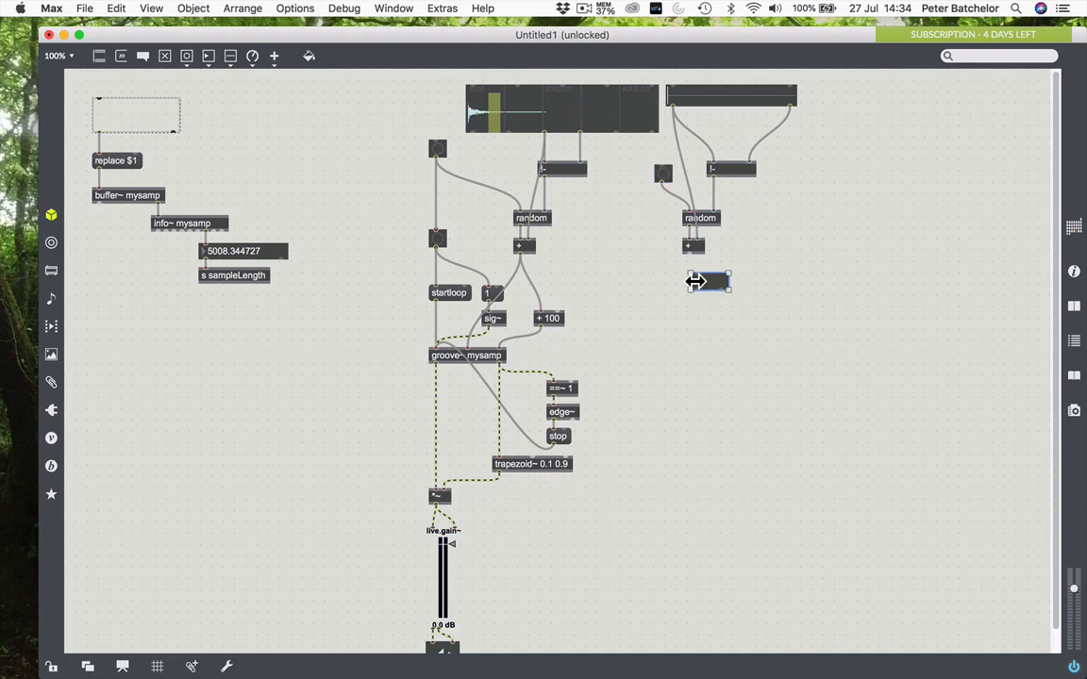
Step: Resize the new result number box below the random chain
left_click_drag(717, 281, 706, 284)
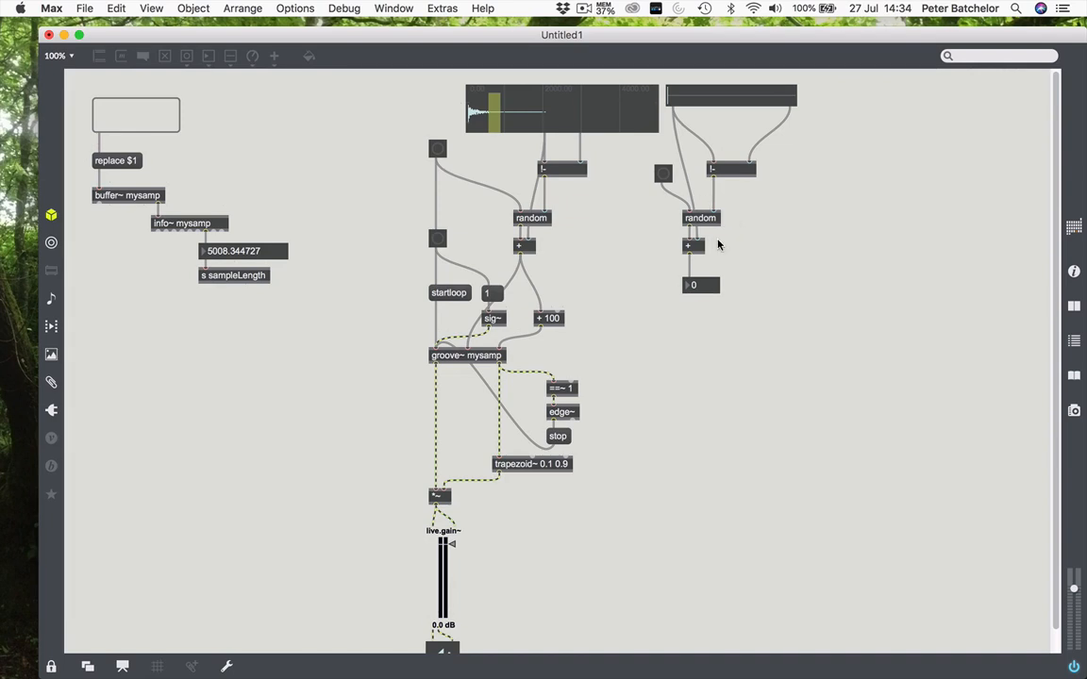
mouse_move(726, 121)
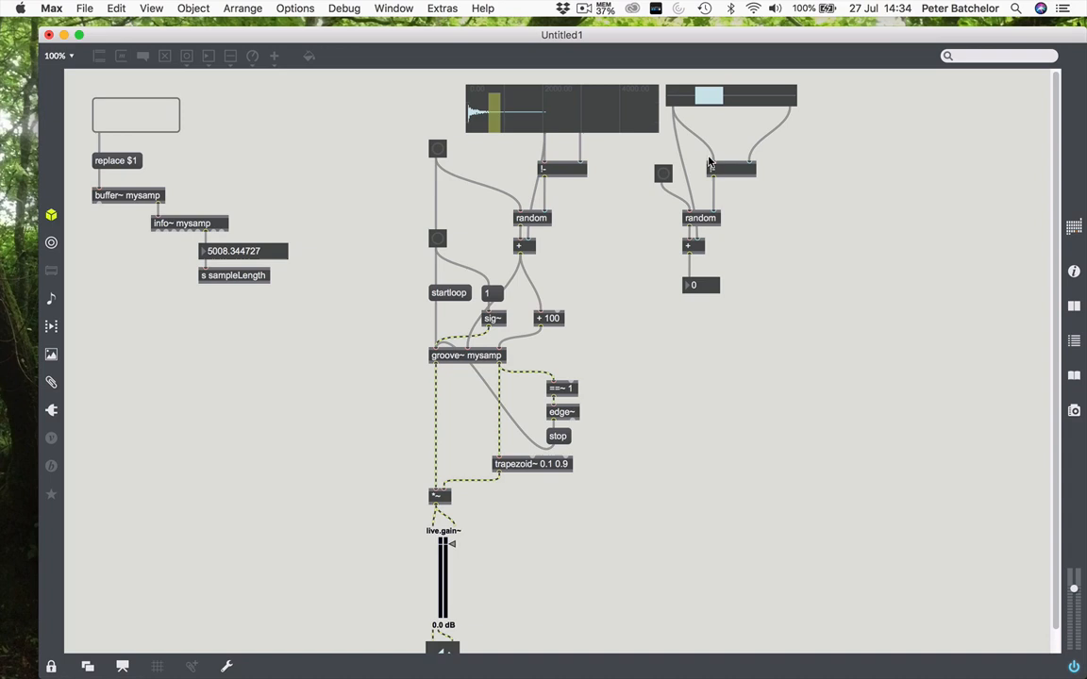
Step: Select a grain length range on the rslider in locked mode
left_click(663, 174)
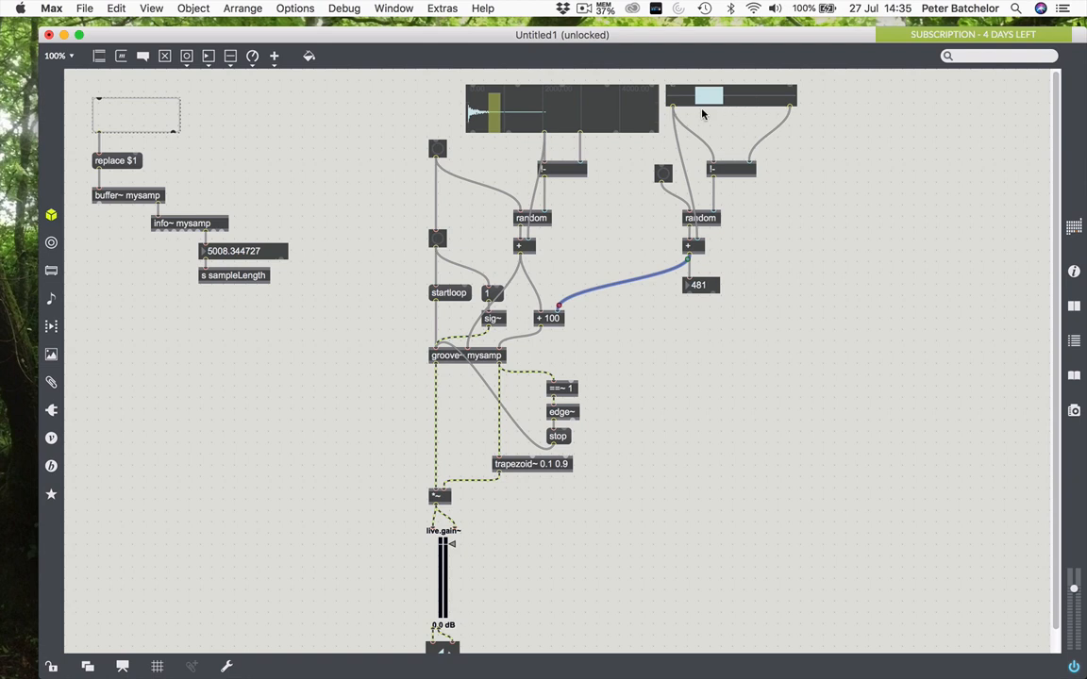
mouse_move(555, 320)
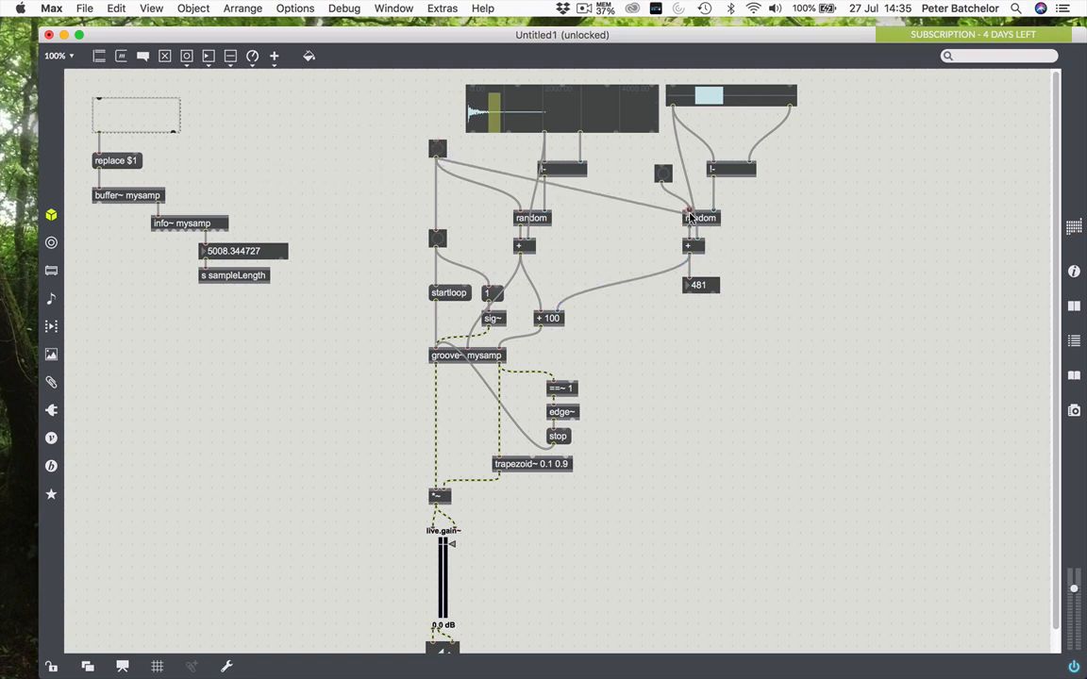
Step: Wire the master bang outlet into the new random object's inlet
left_click(663, 175)
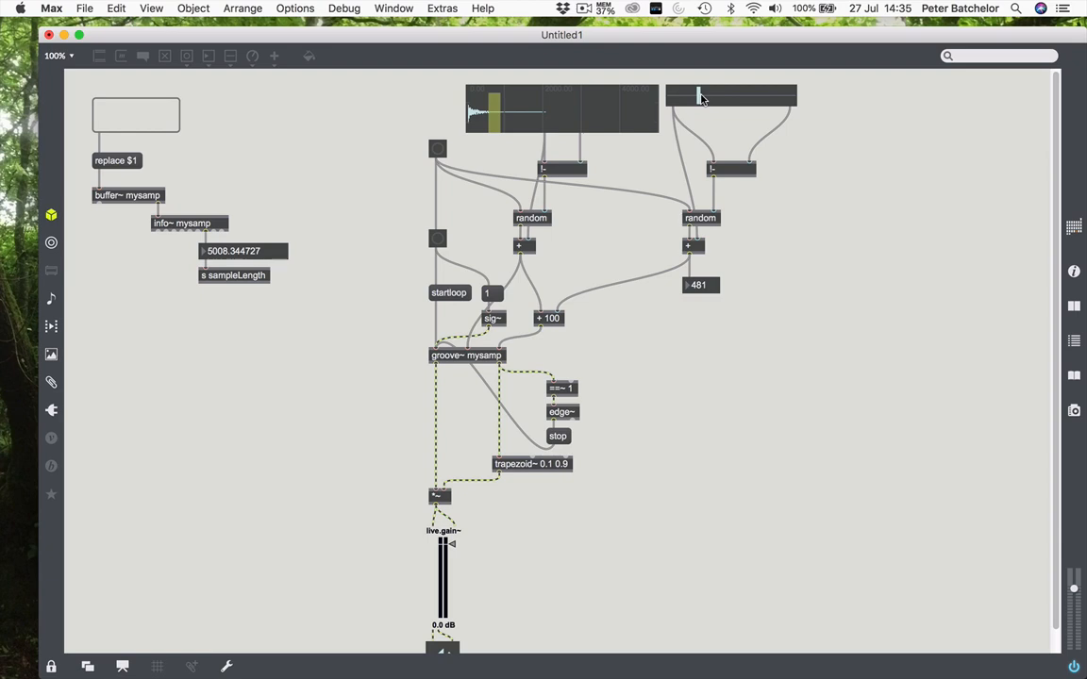
mouse_move(689, 101)
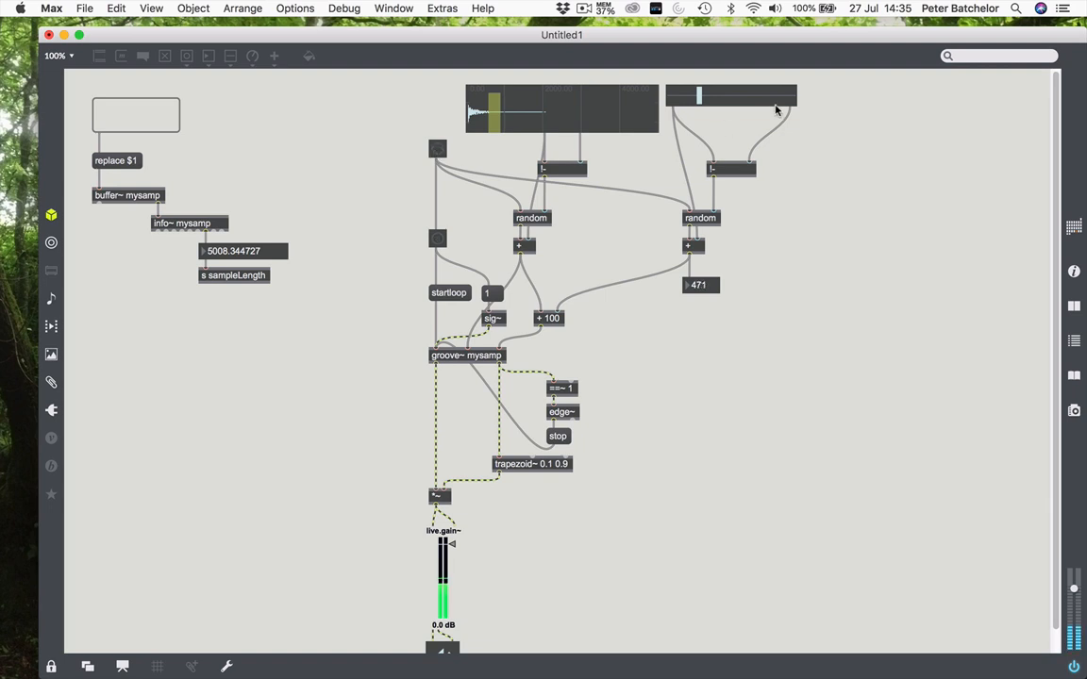
Step: Narrow the rslider range and fire a grain from the master bang
left_click_drag(774, 107, 691, 98)
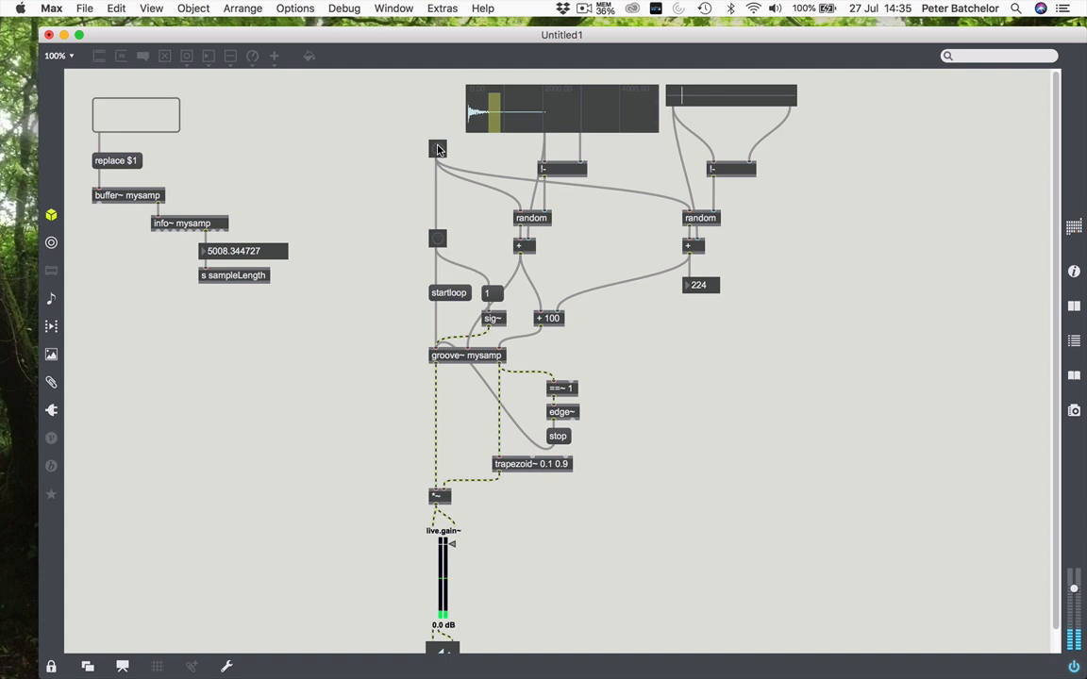
left_click(436, 238)
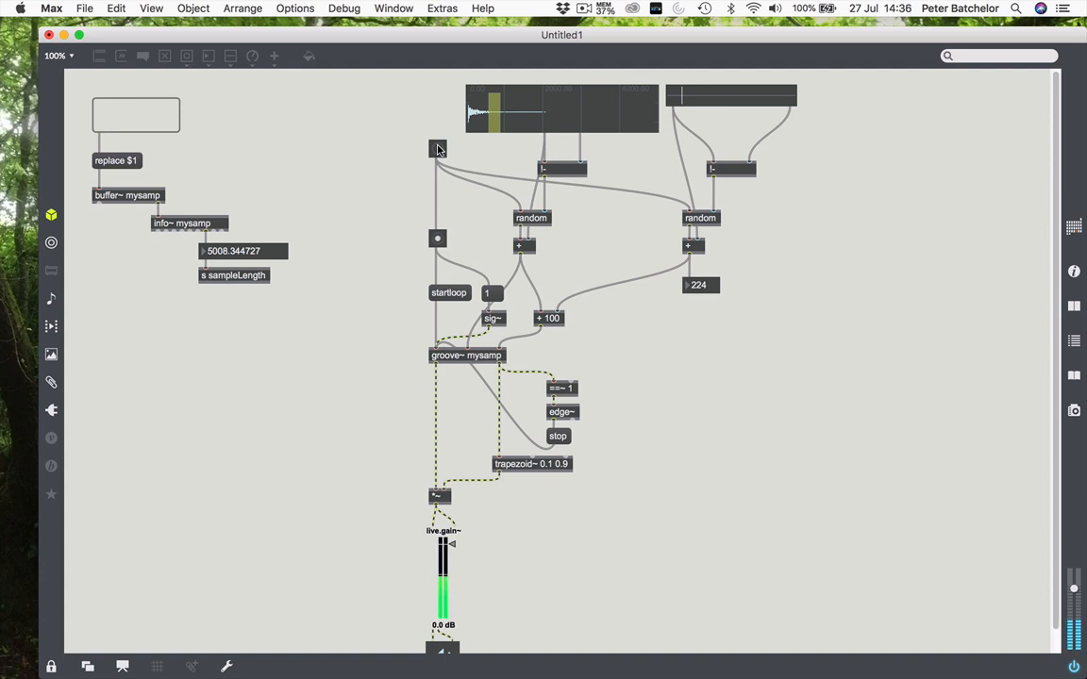